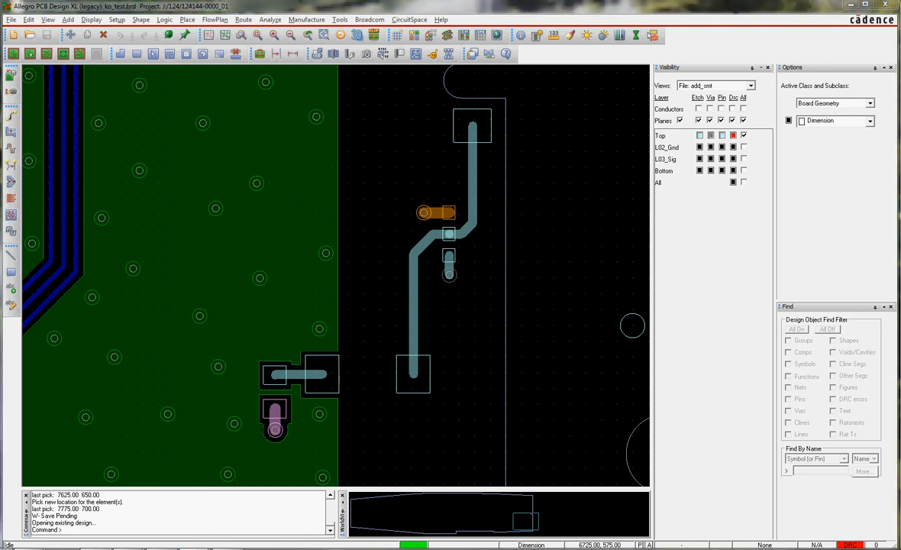
mouse_move(266, 219)
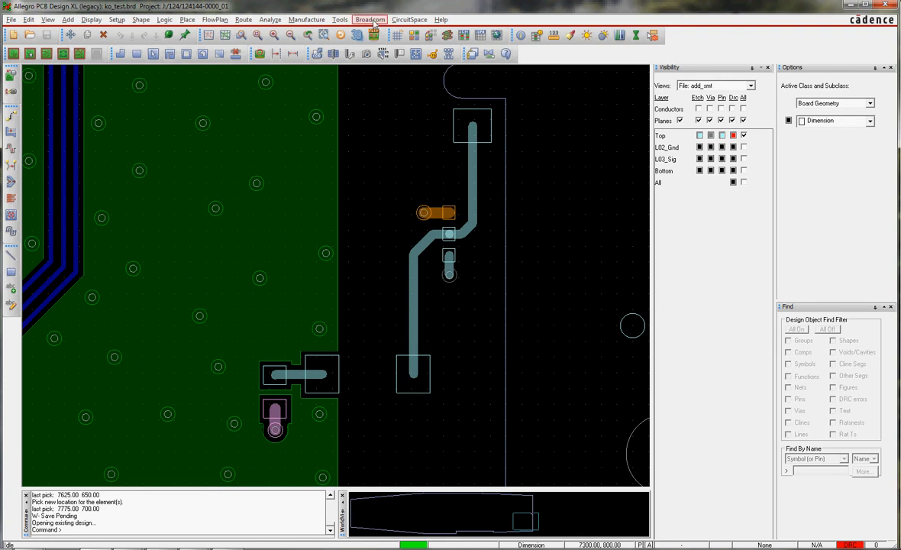
Step: Launch Create Derived Shapes from the Broadcom Utilities menu
left_click(370, 19)
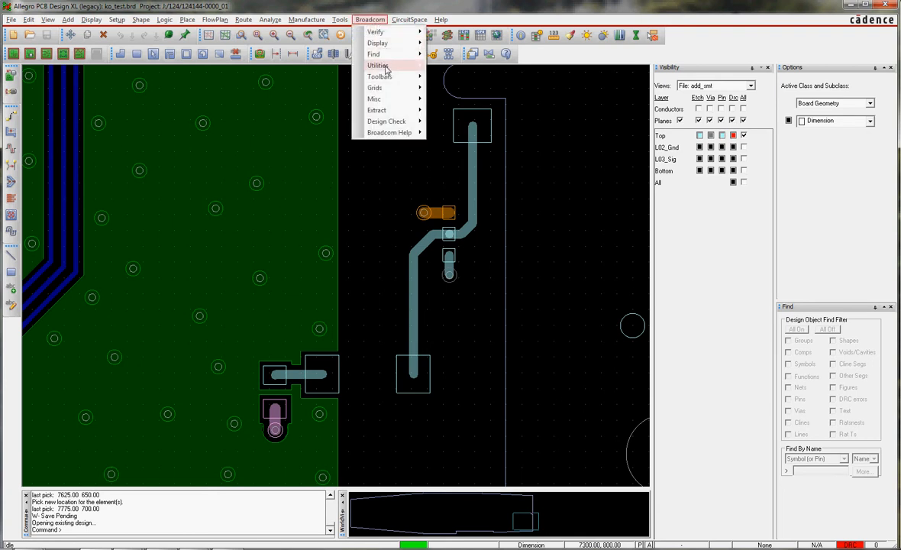
left_click(378, 65)
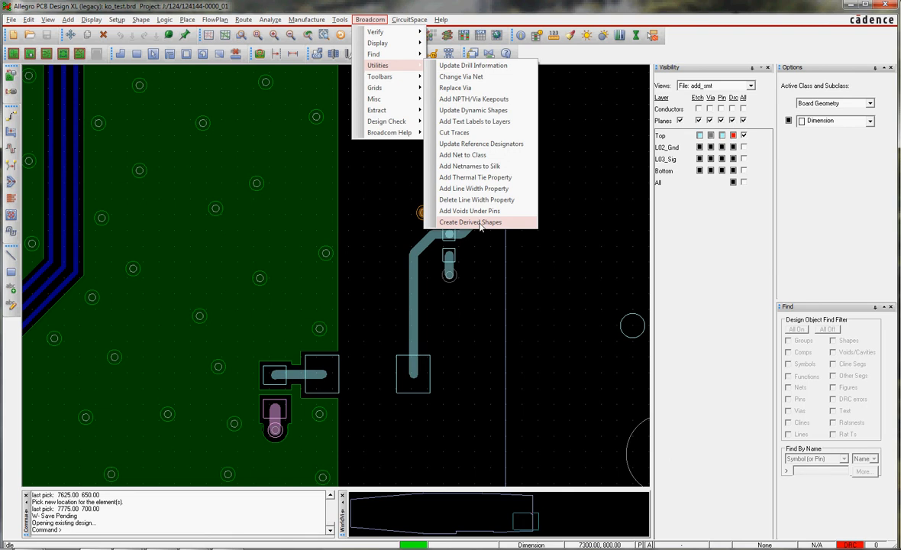
left_click(471, 222)
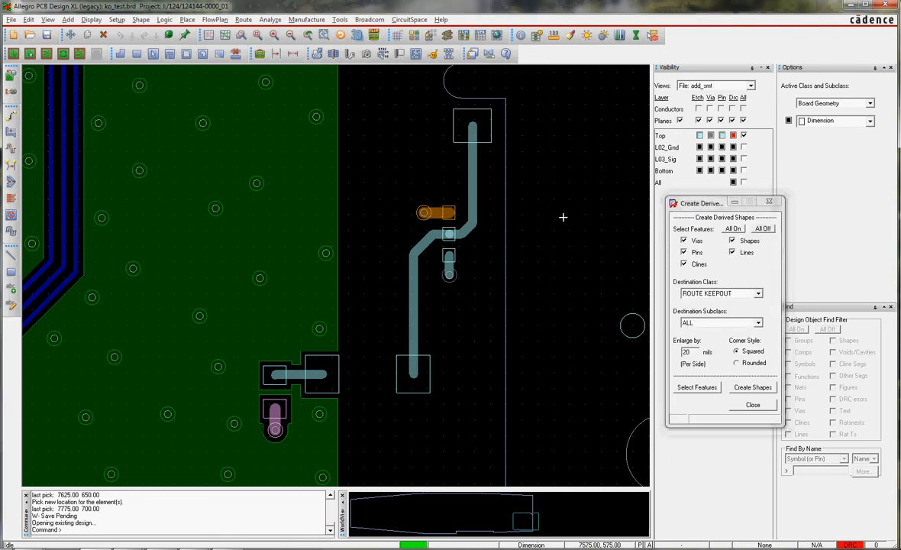
Step: Target derived shapes at route keepout subclass L02_GND and begin selecting board features
left_click_drag(698, 202, 552, 221)
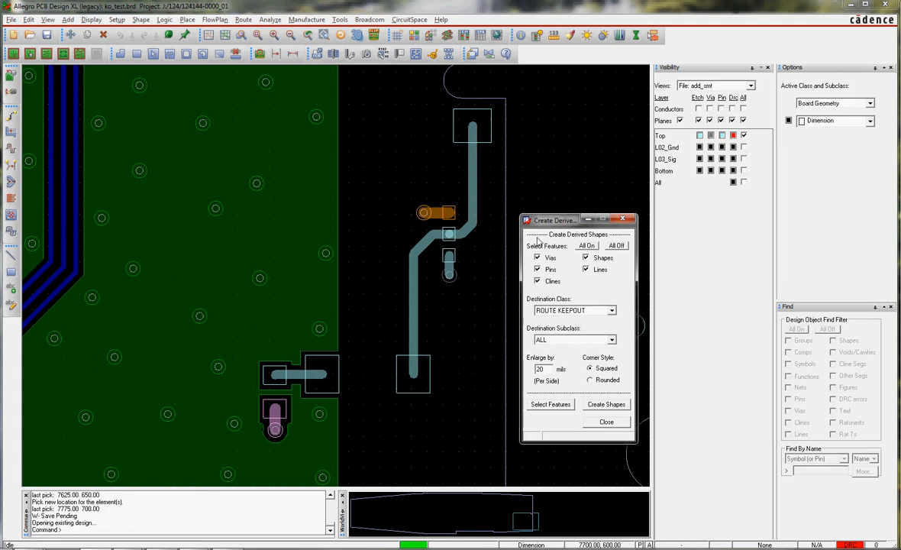
mouse_move(571, 312)
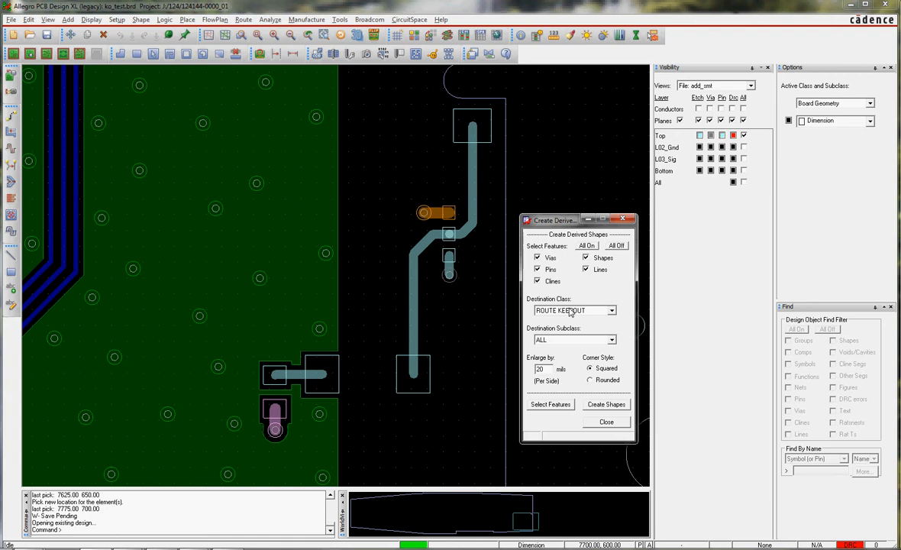
mouse_move(563, 338)
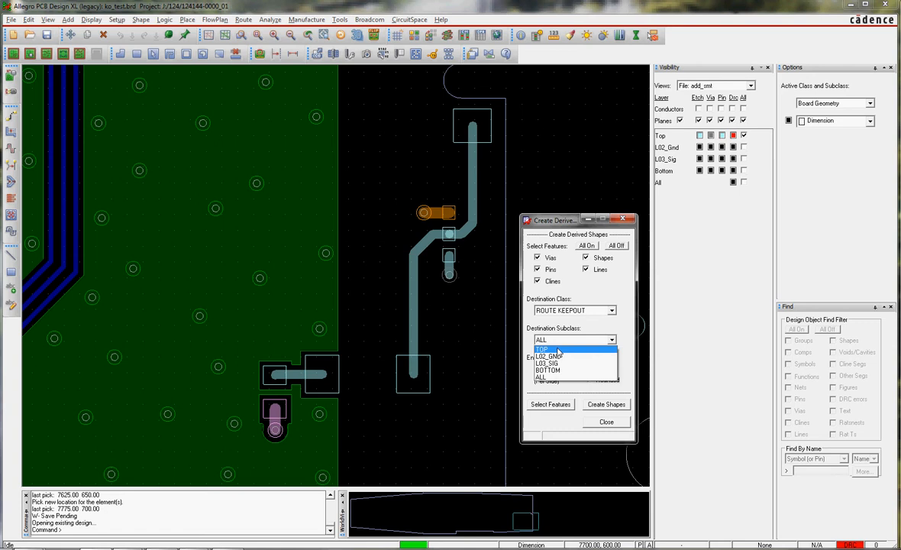
left_click(548, 356)
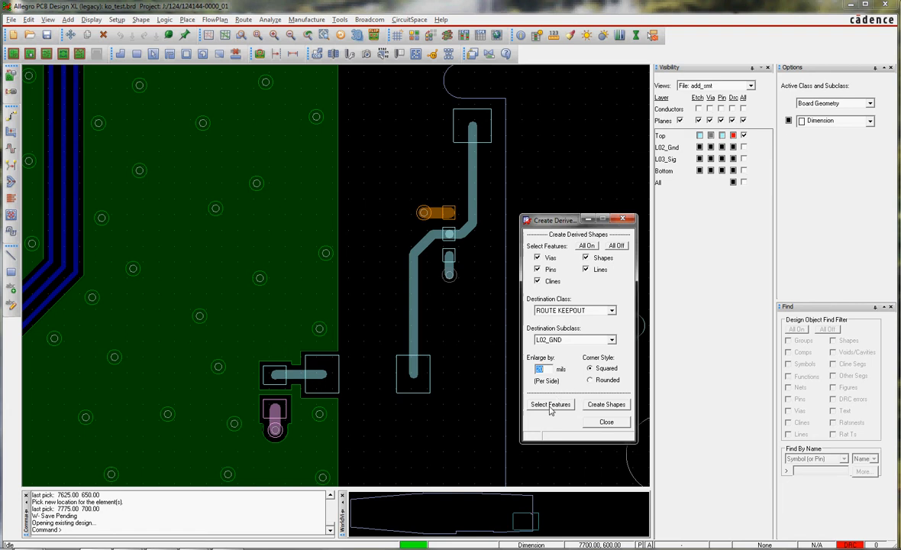
left_click(550, 404)
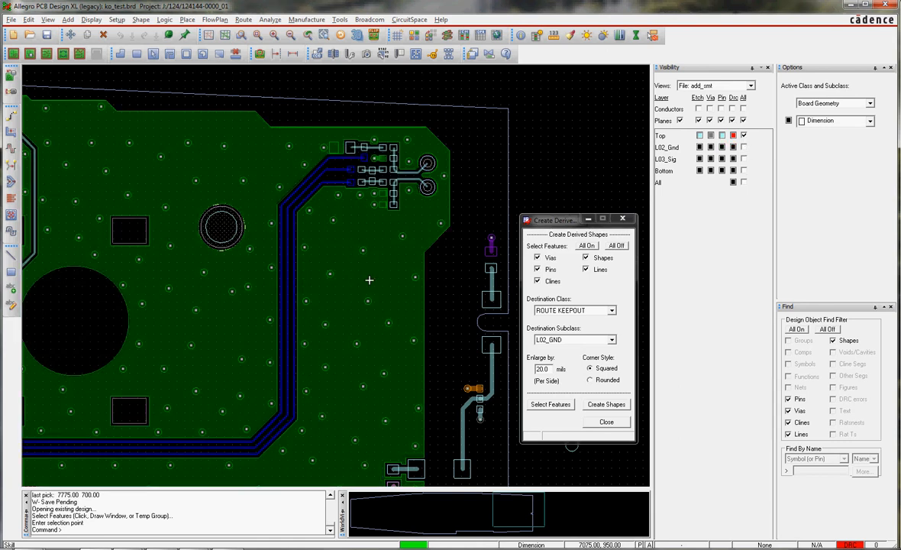
mouse_move(438, 284)
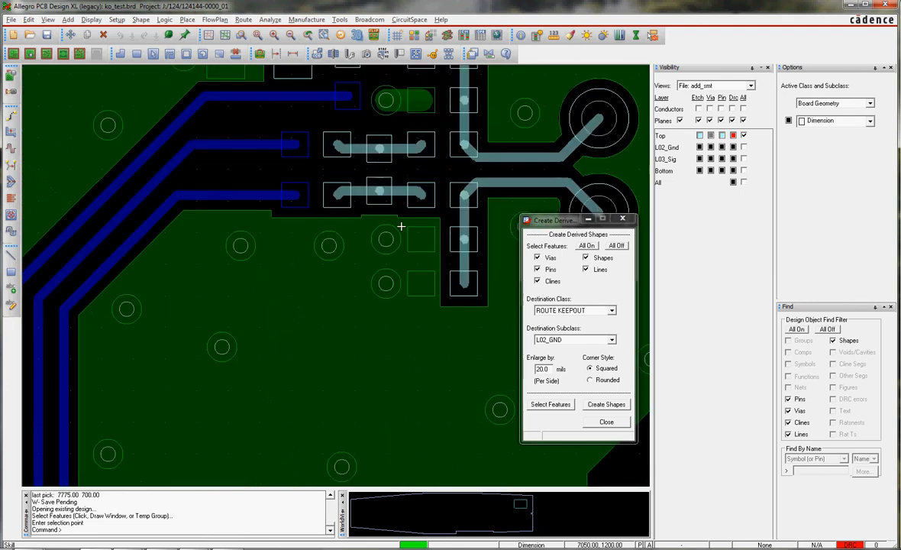
Step: Clear all source feature types, then enable only Pins and Clines
left_click(616, 245)
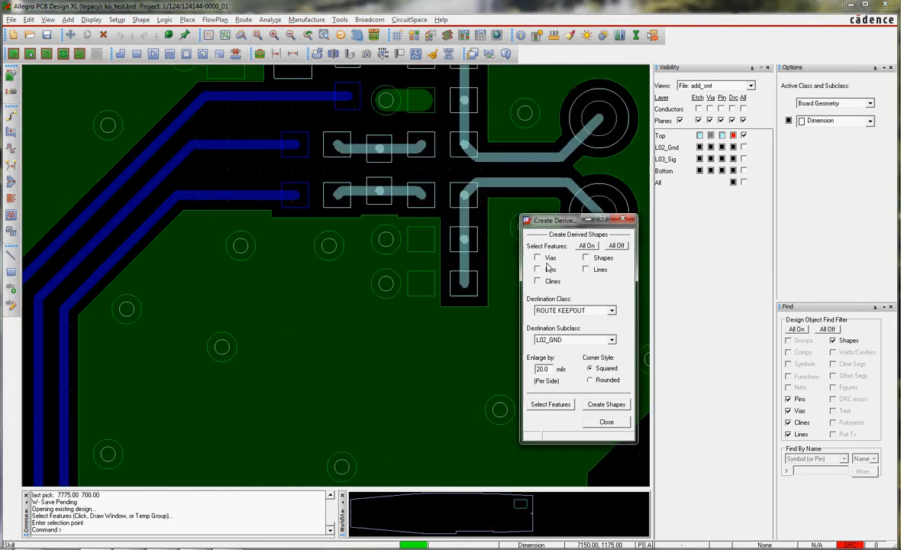
left_click(537, 270)
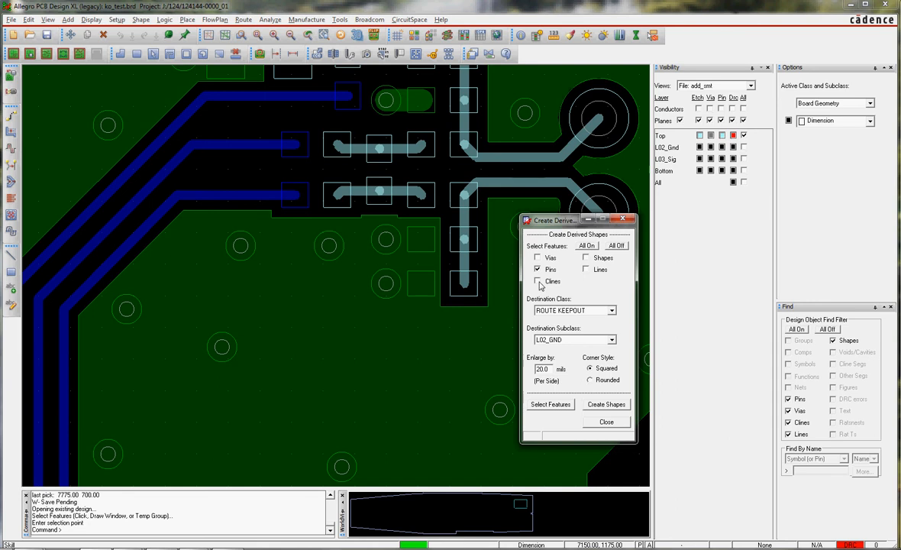
left_click(537, 280)
type("40")
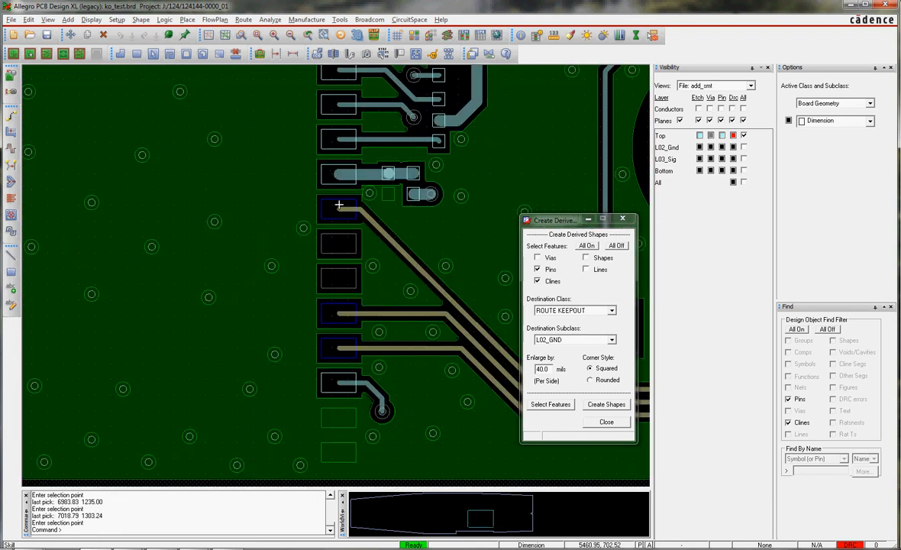
Step: Complete the selection, create the squared keepout shapes, and show L02_Gnd contents
right_click(259, 244)
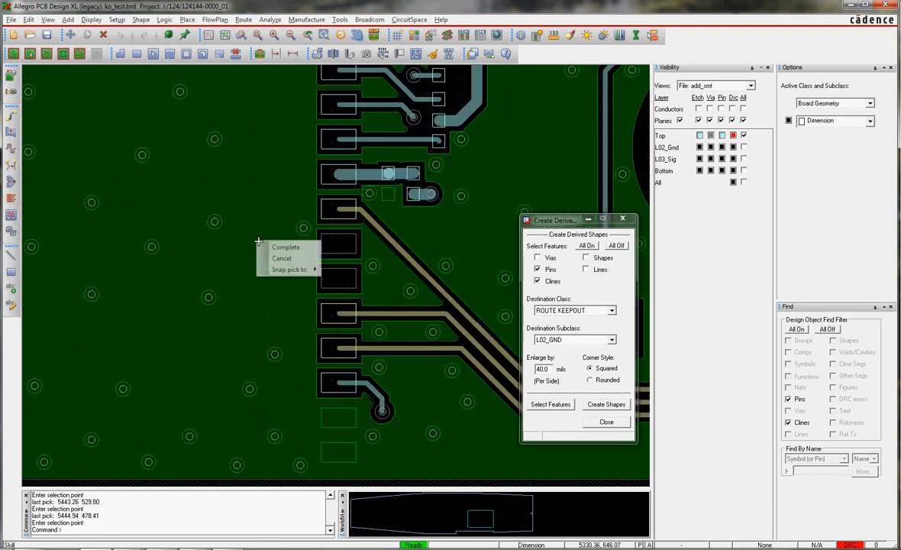
left_click(605, 405)
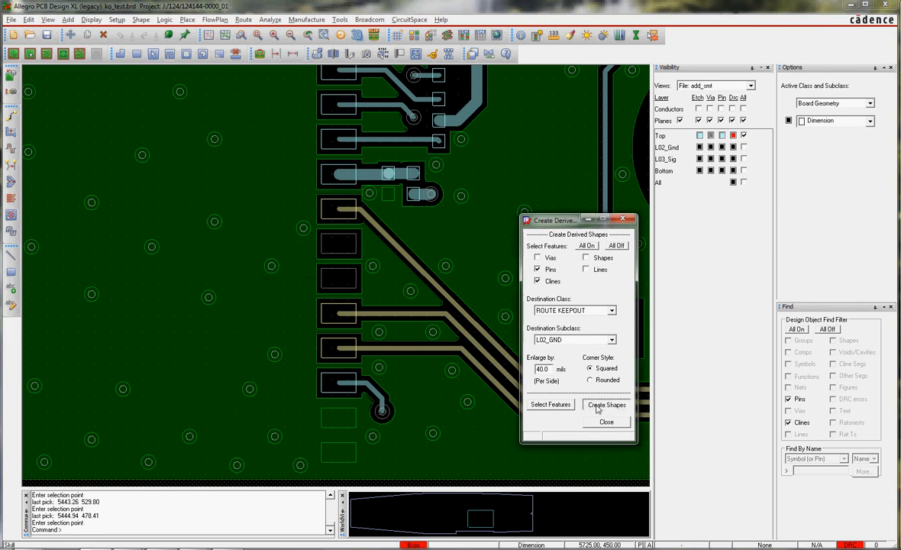
left_click(605, 405)
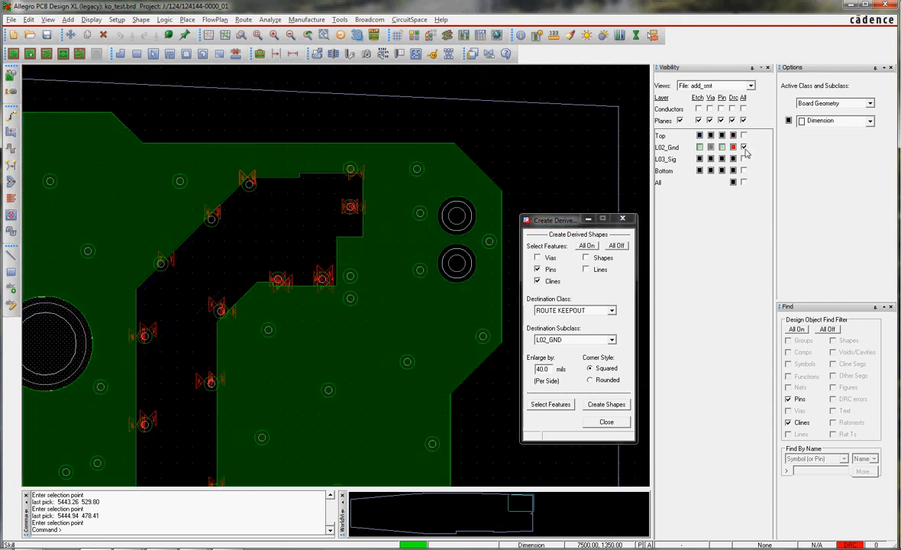
left_click(415, 35)
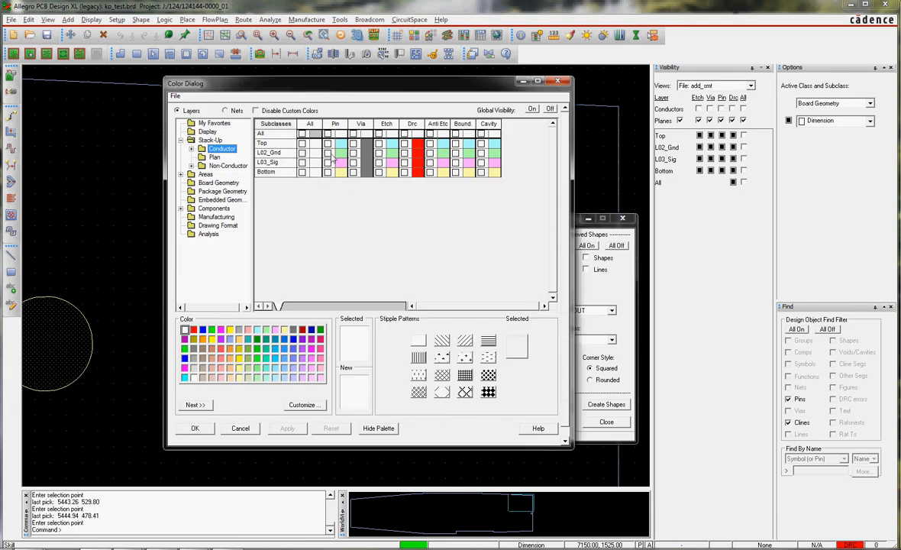
Step: Turn on Rte KO visibility for L02_Gnd in the Color Dialog and apply
left_click(205, 174)
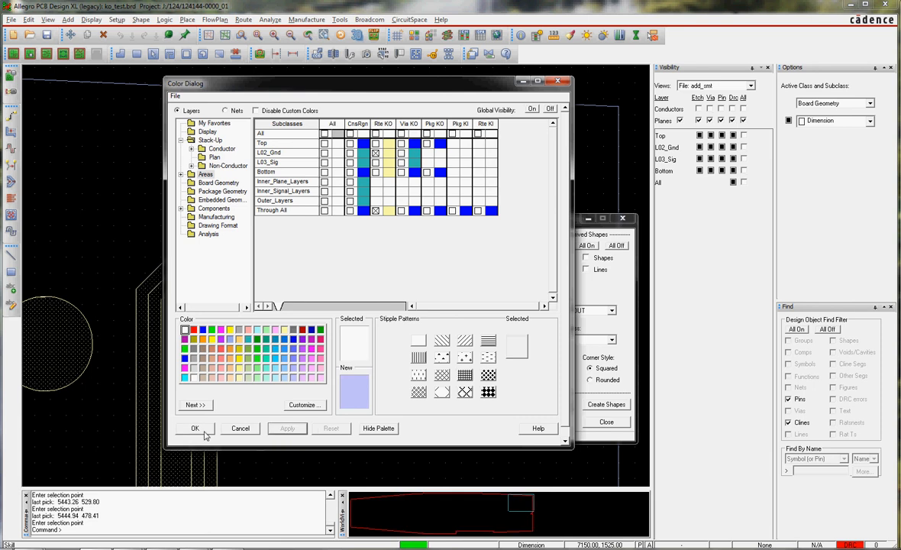
left_click(194, 427)
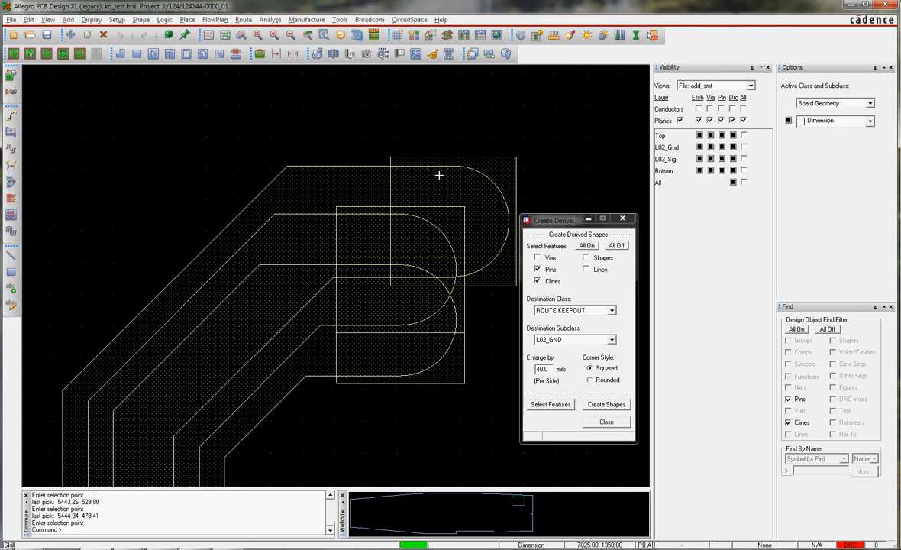
mouse_move(380, 181)
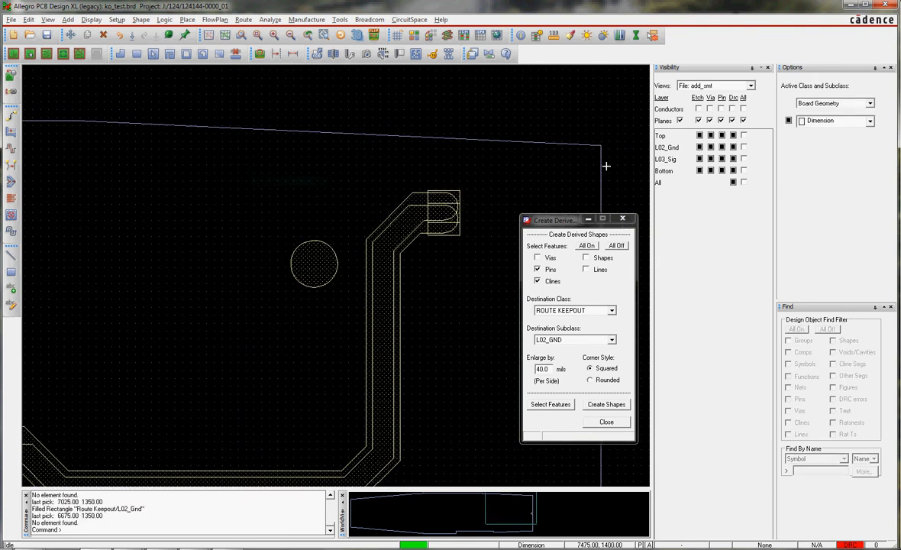
Step: Turn the Top layer back on in the Visibility pane
left_click(742, 147)
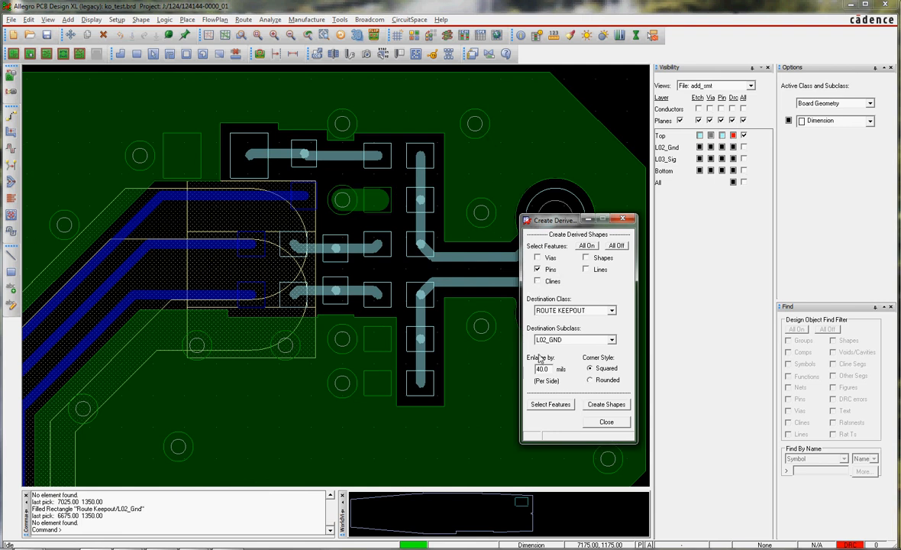
Step: Switch corners to Rounded, pick the vertical pin column, and create the keepout
left_click(590, 380)
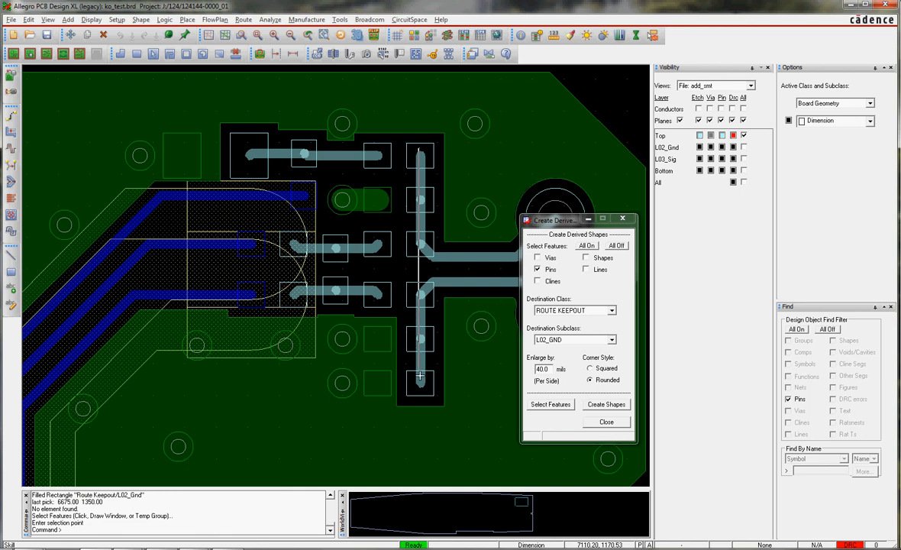
left_click(606, 404)
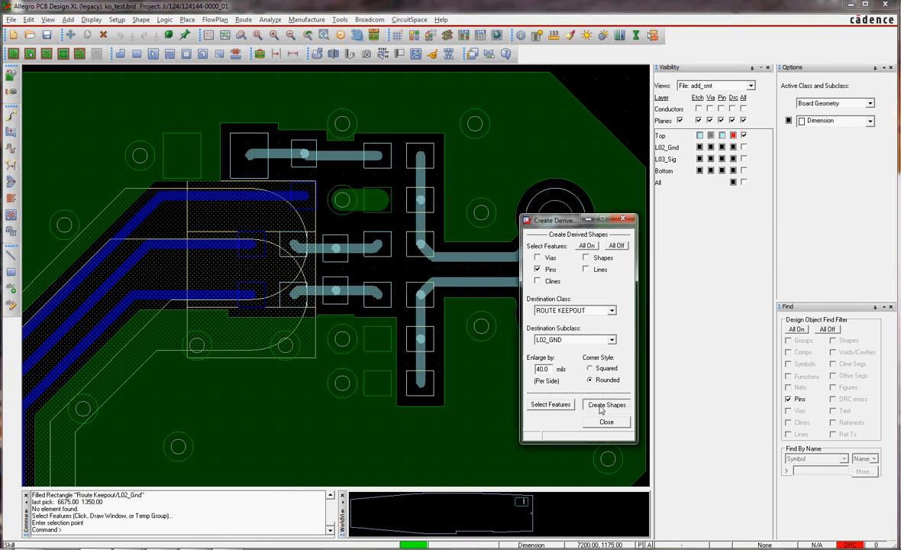
left_click(606, 404)
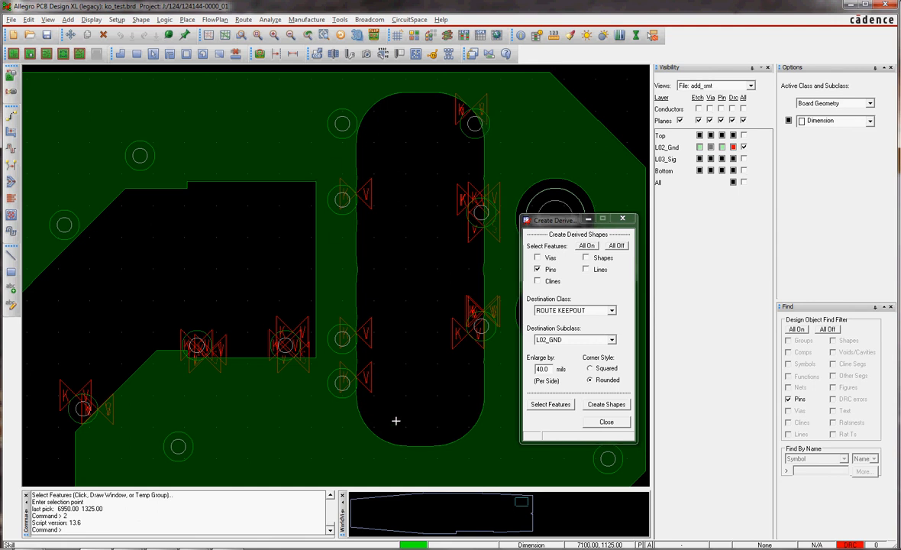
mouse_move(802, 162)
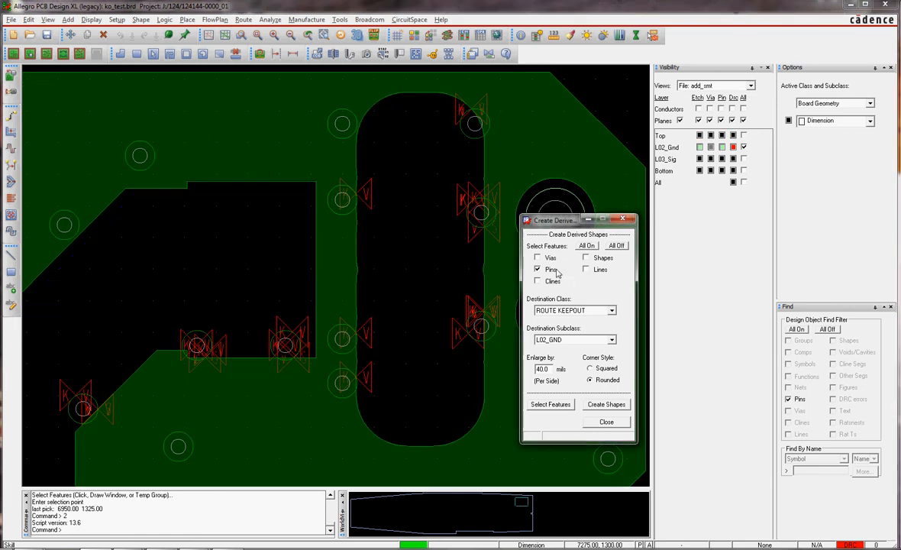
Step: Set Destination Class to ETCH so the subclass becomes TOP
left_click(613, 310)
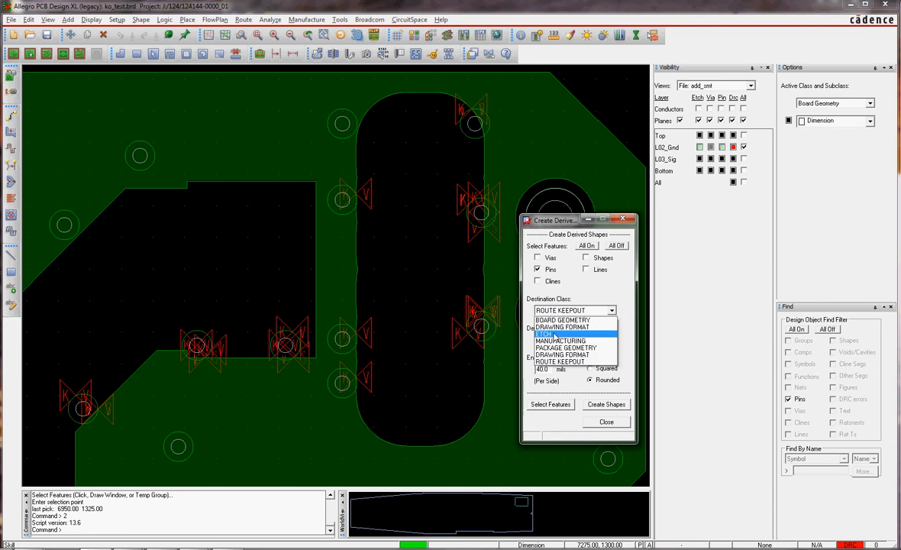
left_click(543, 334)
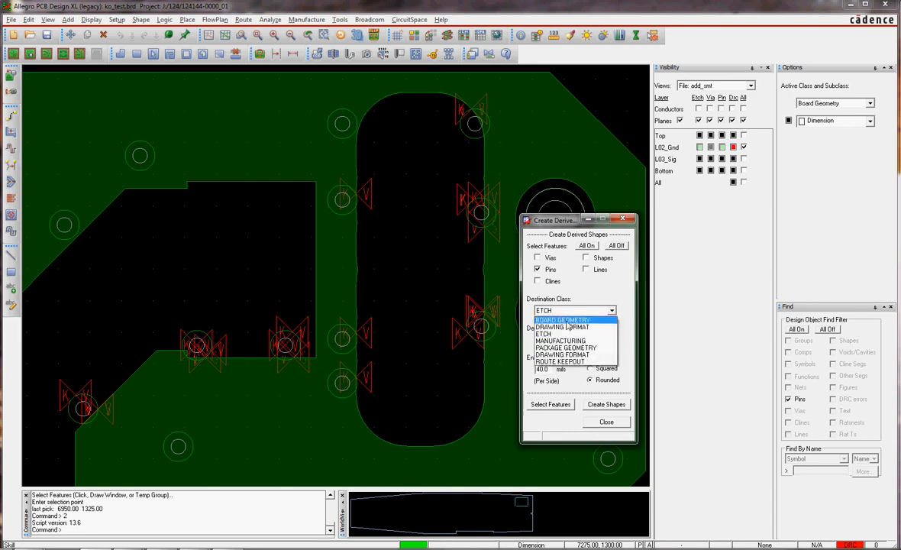
mouse_move(562, 341)
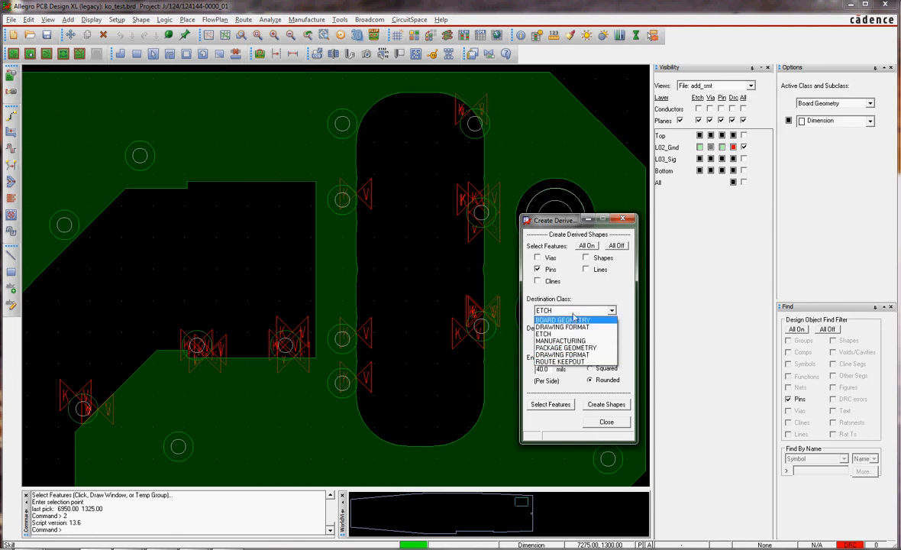
left_click(543, 318)
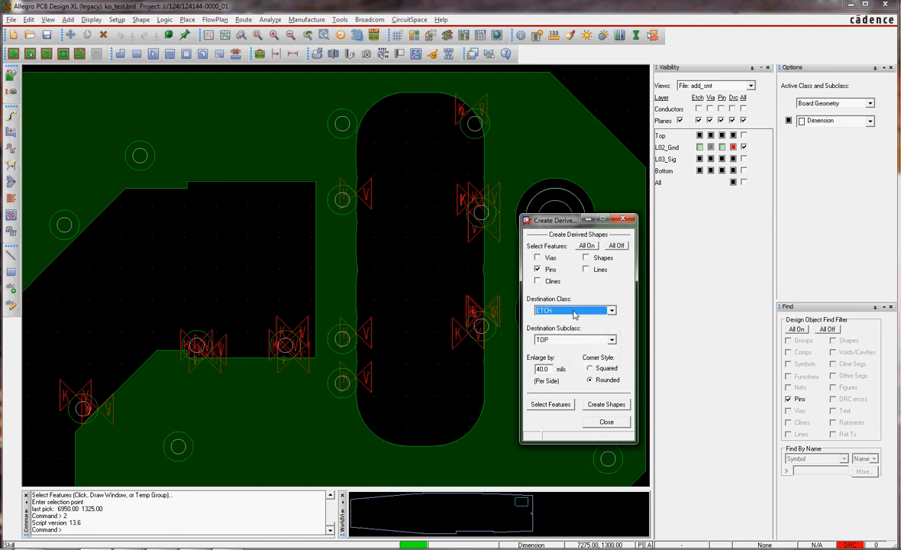